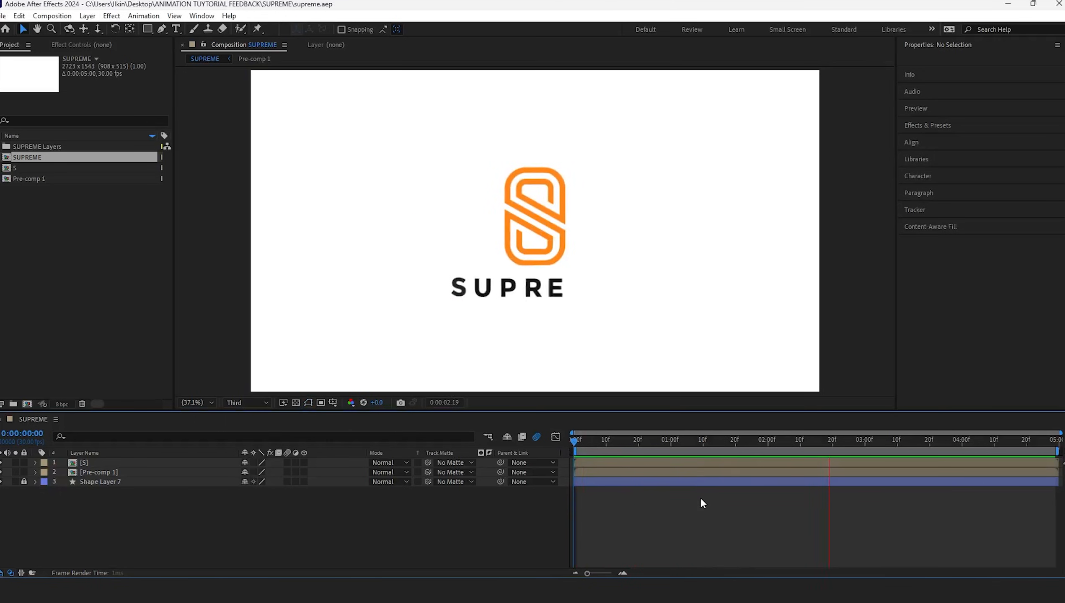
# Step: Create a new composition holding the S text layer and a curved Pen-tool stroke
pyautogui.doubleClick(29, 179)
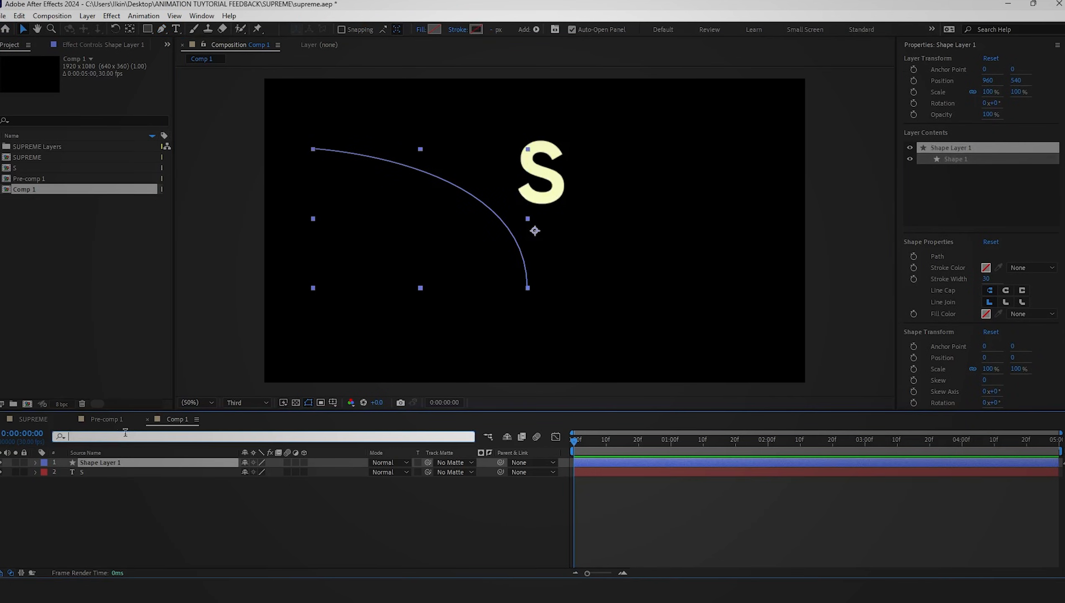
# Step: Paste the curve's path into the S layer's Position and retime the keyframes
pyautogui.write('path')
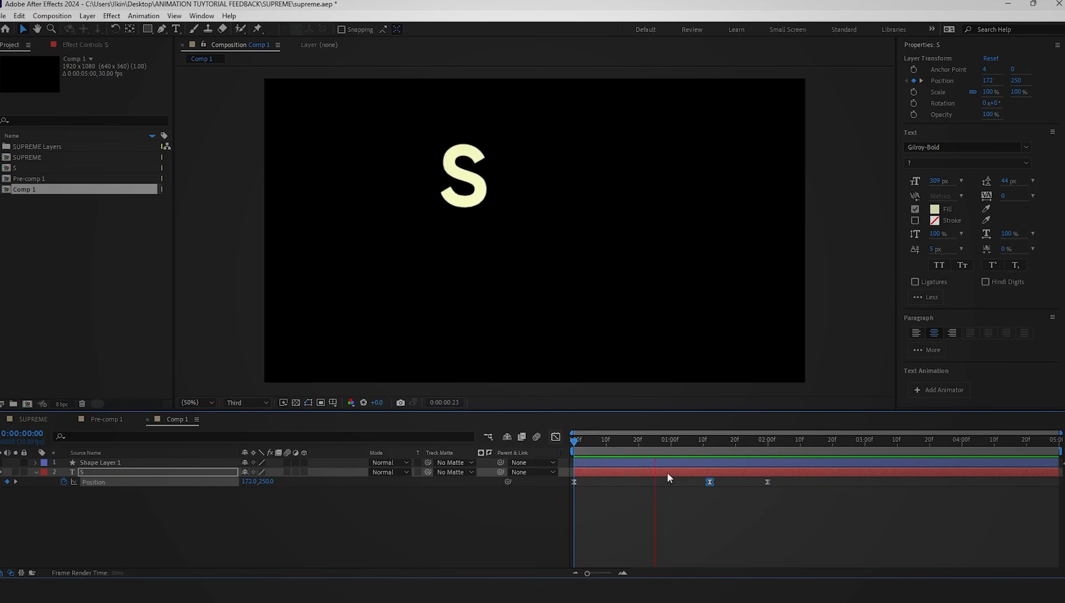
pyautogui.click(803, 440)
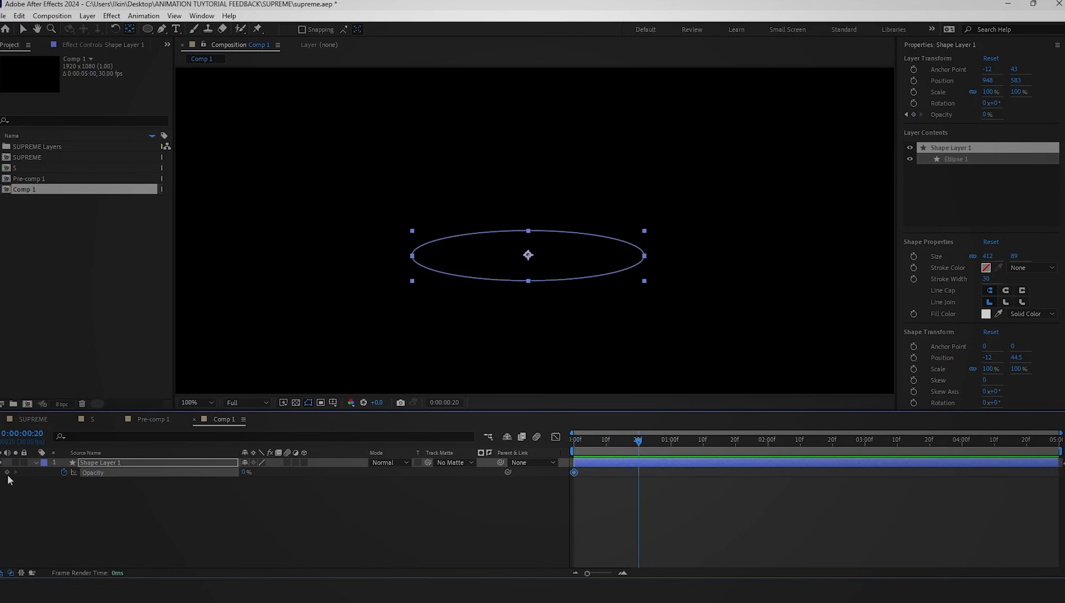
# Step: Keyframe the ellipse's Opacity 0→100% and Scale 0→100% for a pop-in
pyautogui.click(608, 444)
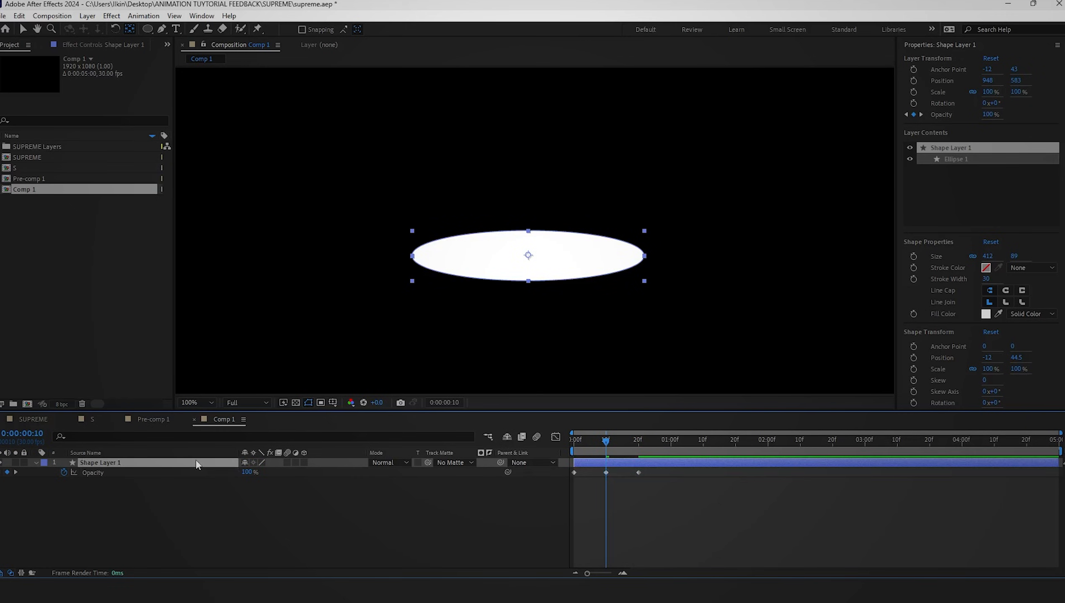
pyautogui.click(63, 472)
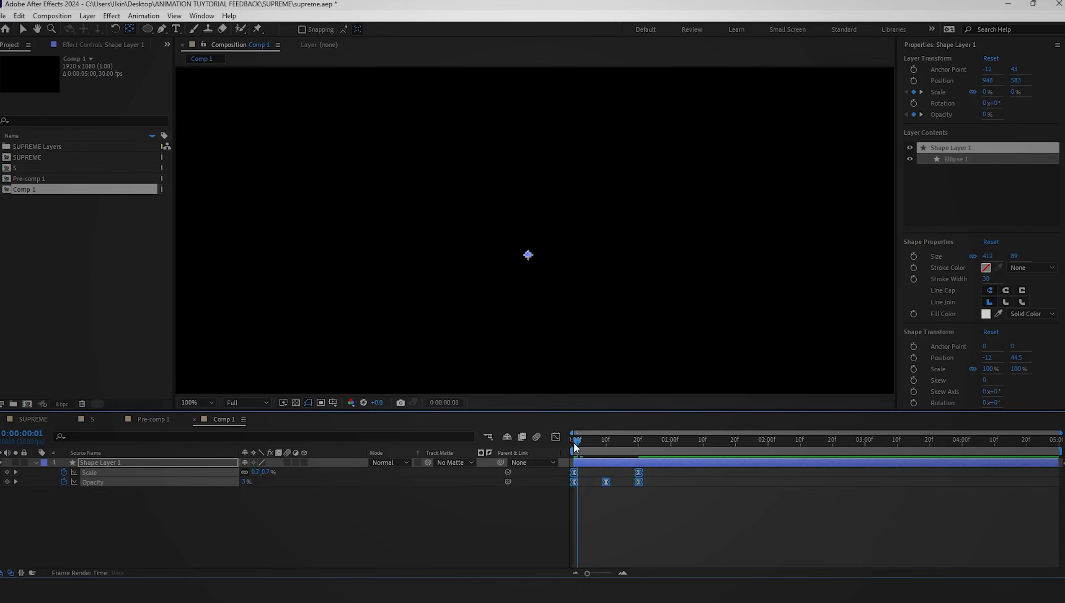
# Step: Scrub the Comp 1 timeline to preview the ellipse popping into view
pyautogui.moveTo(575, 440); pyautogui.dragTo(703, 439)
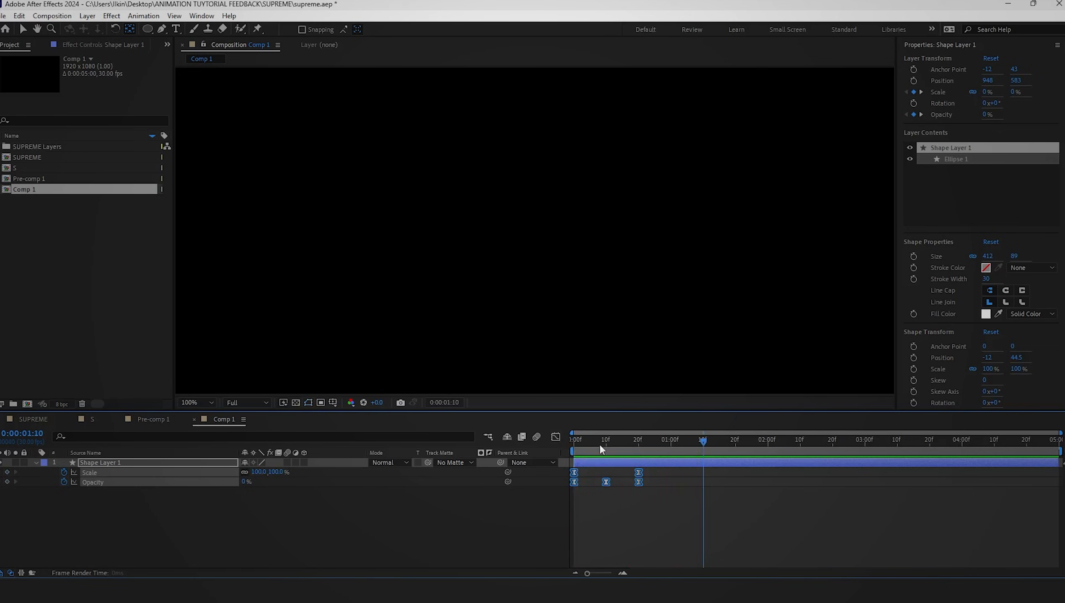
pyautogui.click(661, 441)
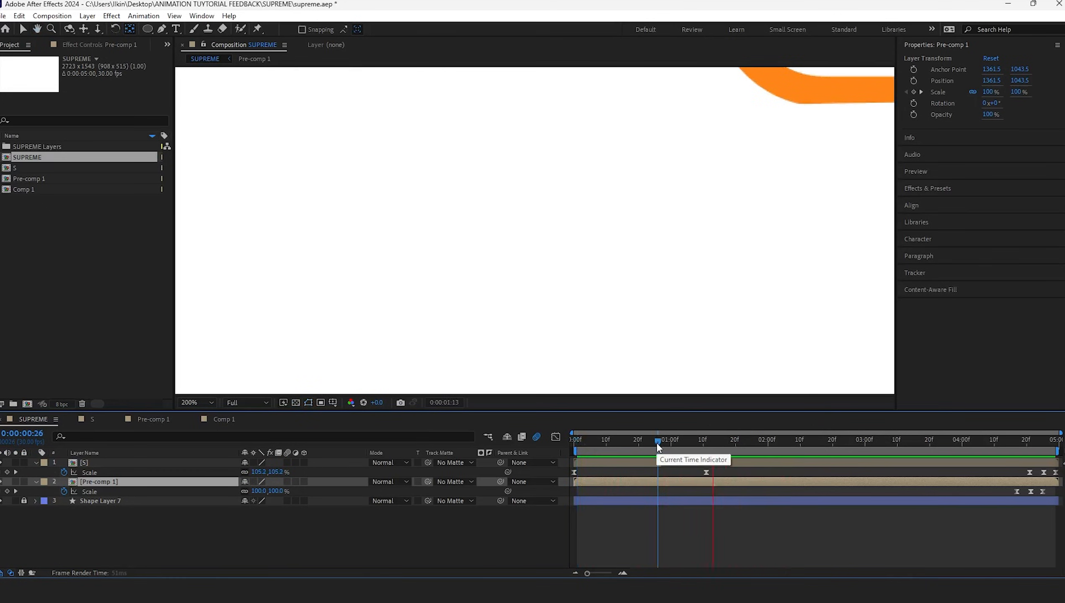
pyautogui.doubleClick(24, 190)
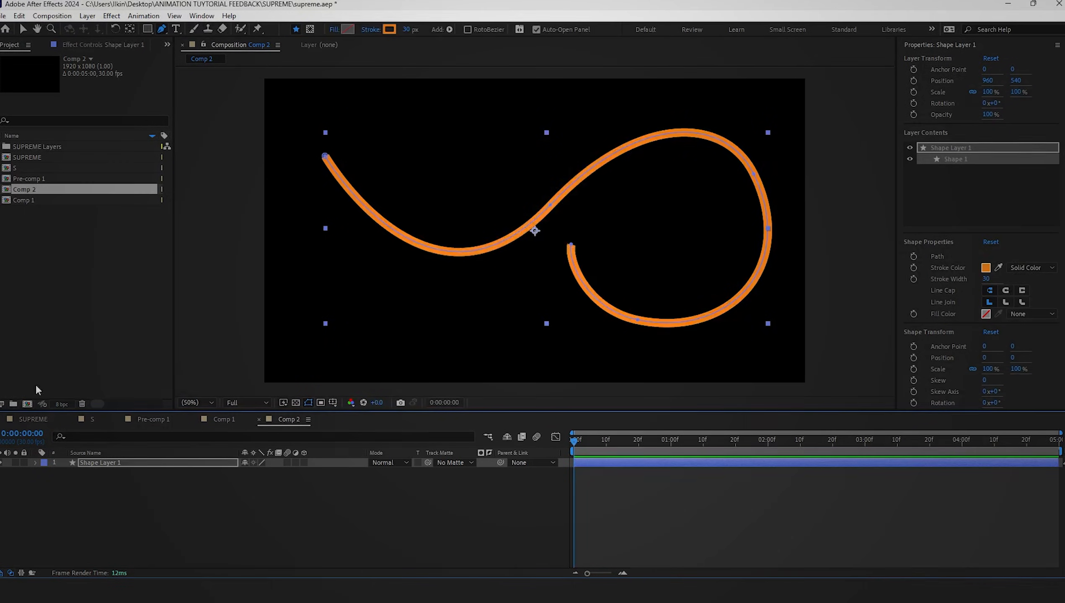
# Step: Add Trim Paths to the orange curve and keyframe End 0→100% over ten frames
pyautogui.click(361, 473)
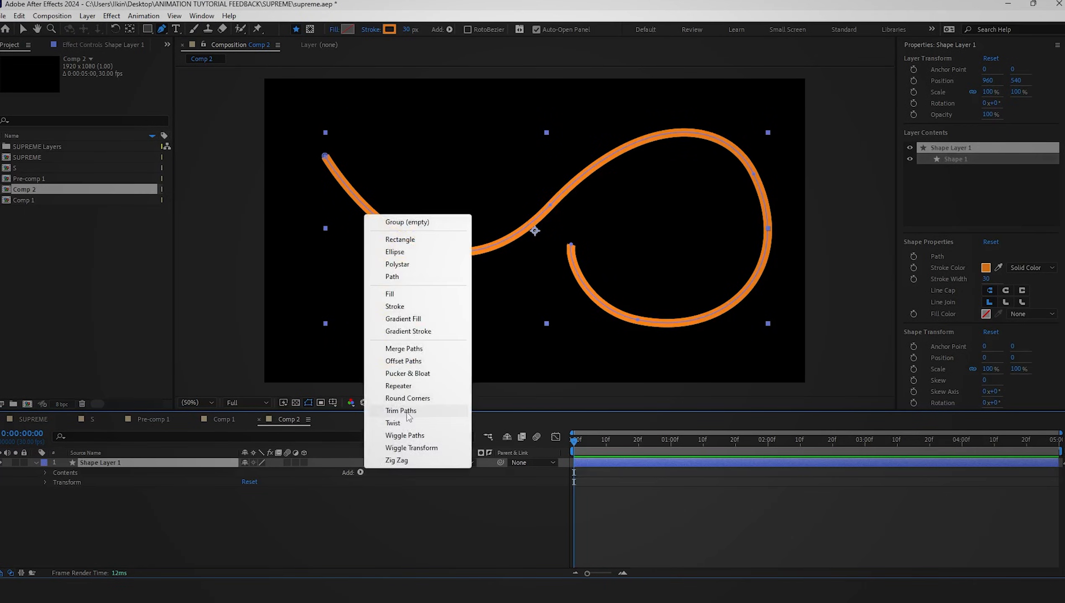
pyautogui.click(401, 411)
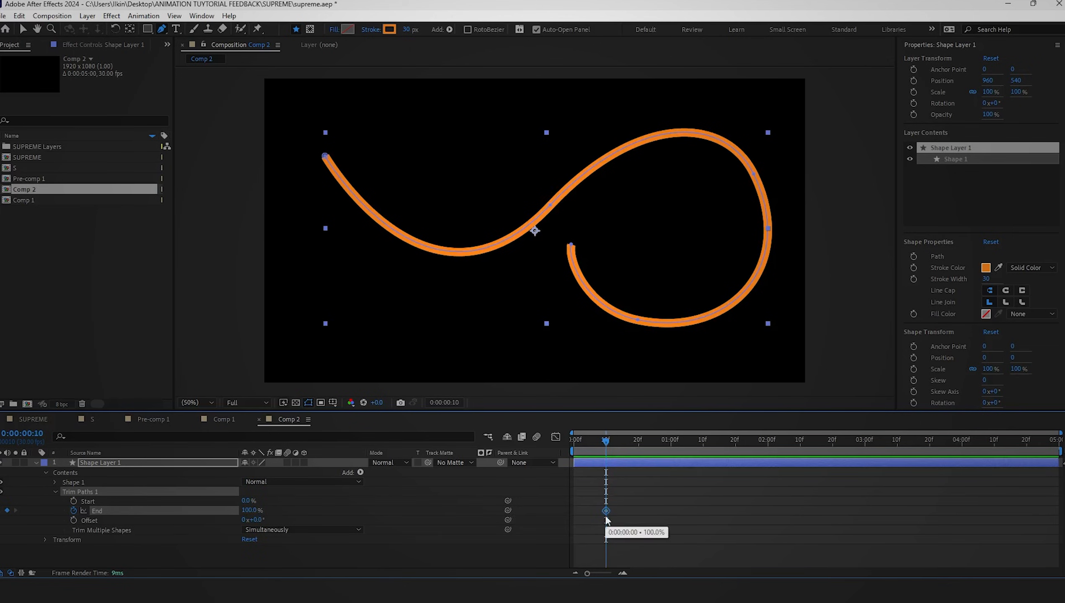
pyautogui.moveTo(605, 440); pyautogui.dragTo(589, 440)
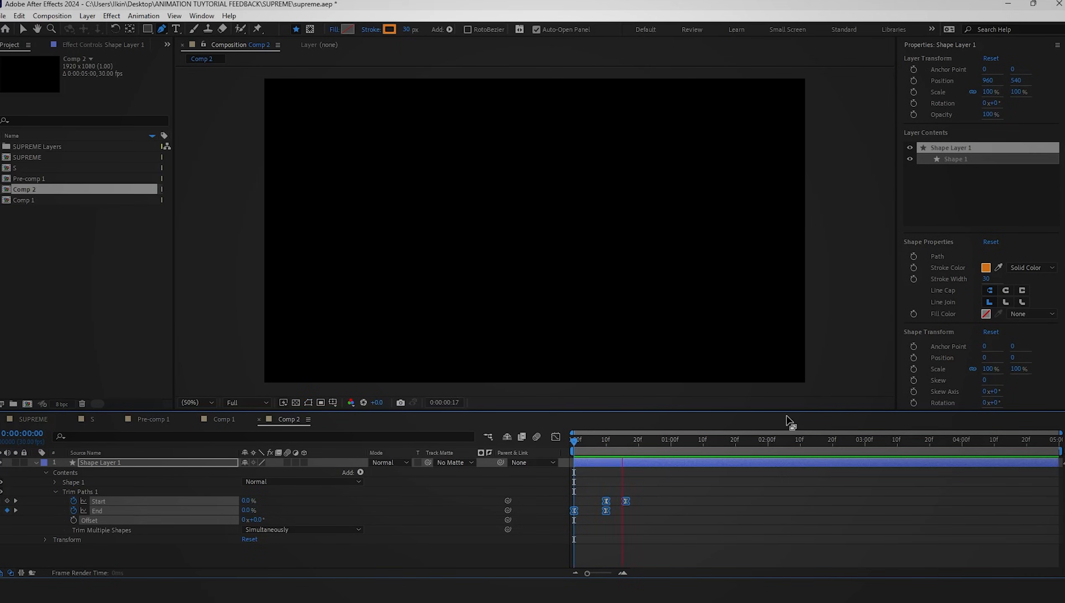
pyautogui.click(573, 446)
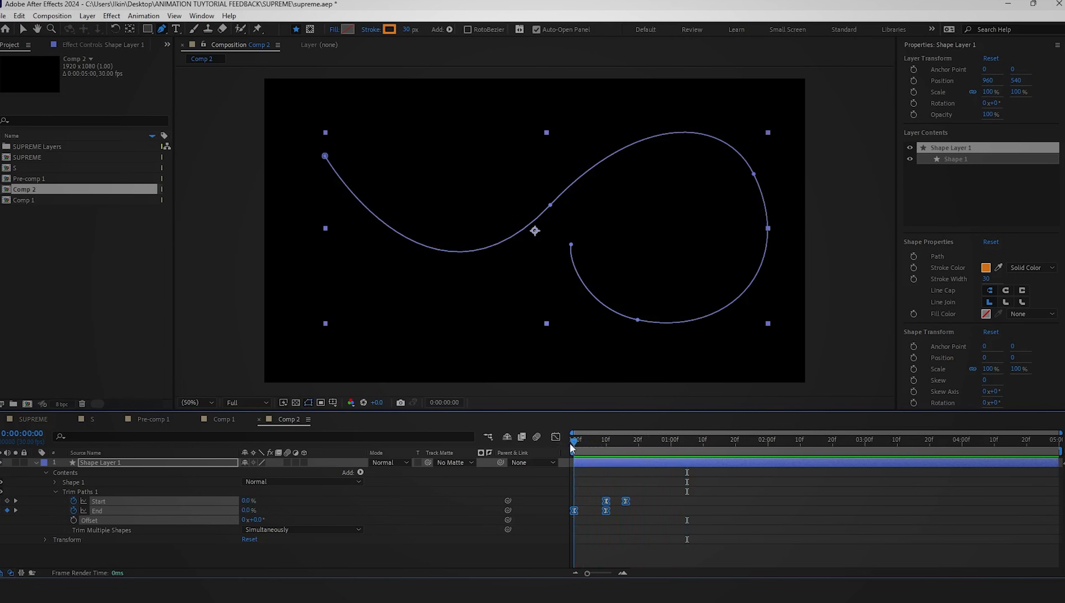
pyautogui.write('leng')
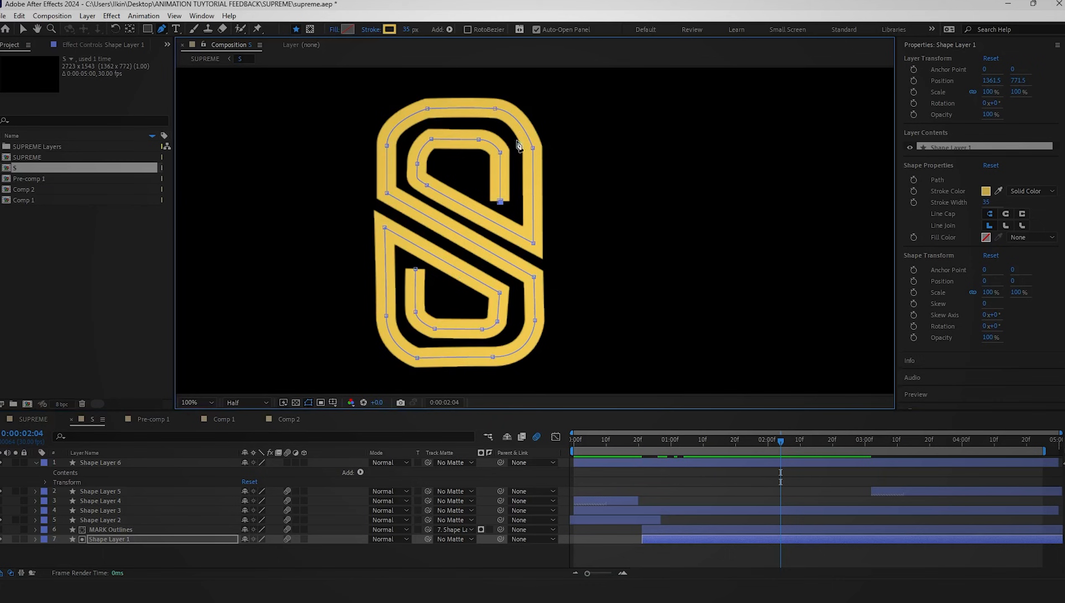
pyautogui.moveTo(500, 205)
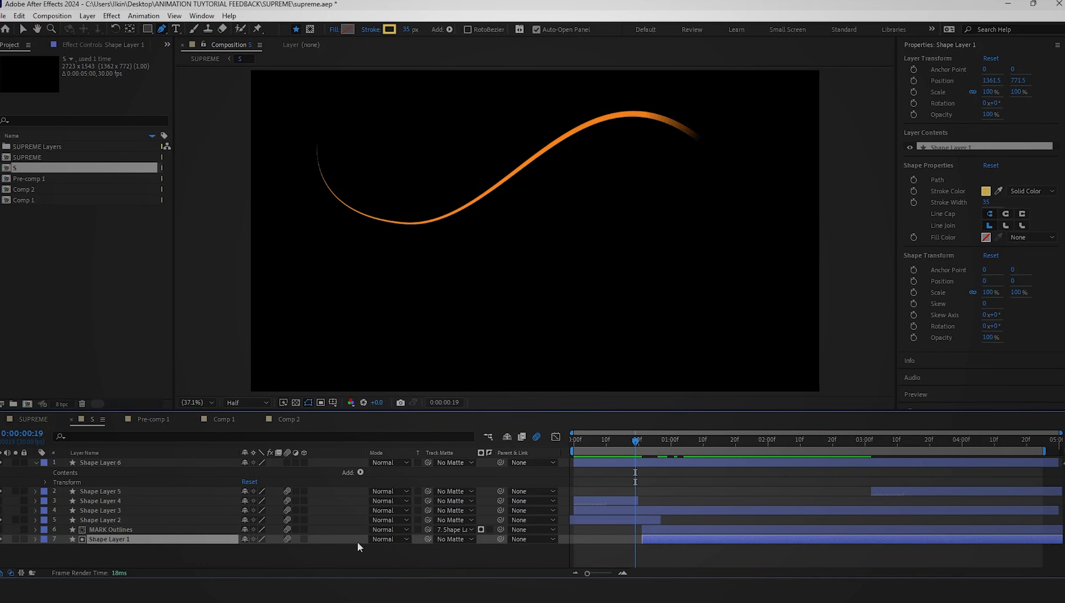
# Step: Choose the matte layer for Shape Layer 1 from its Track Matte dropdown
pyautogui.click(452, 539)
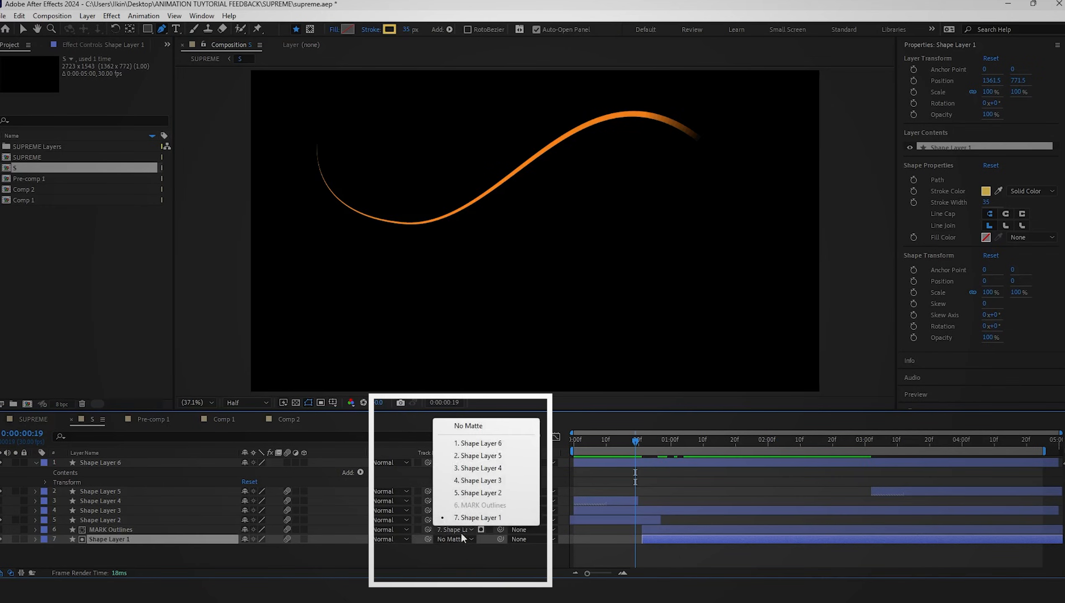